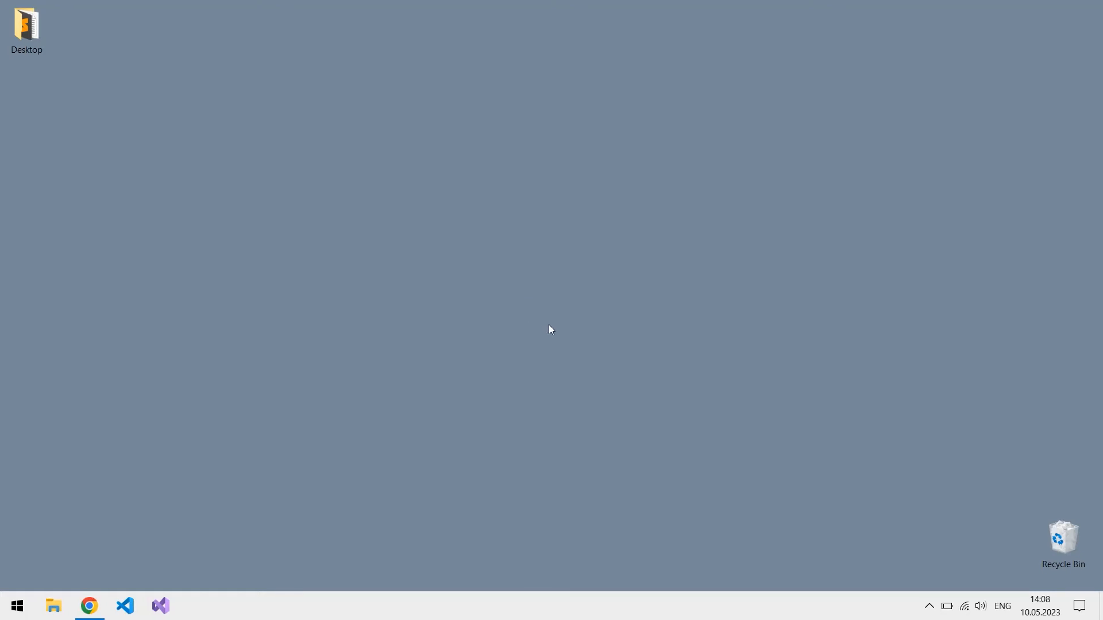
mouse_move(825, 433)
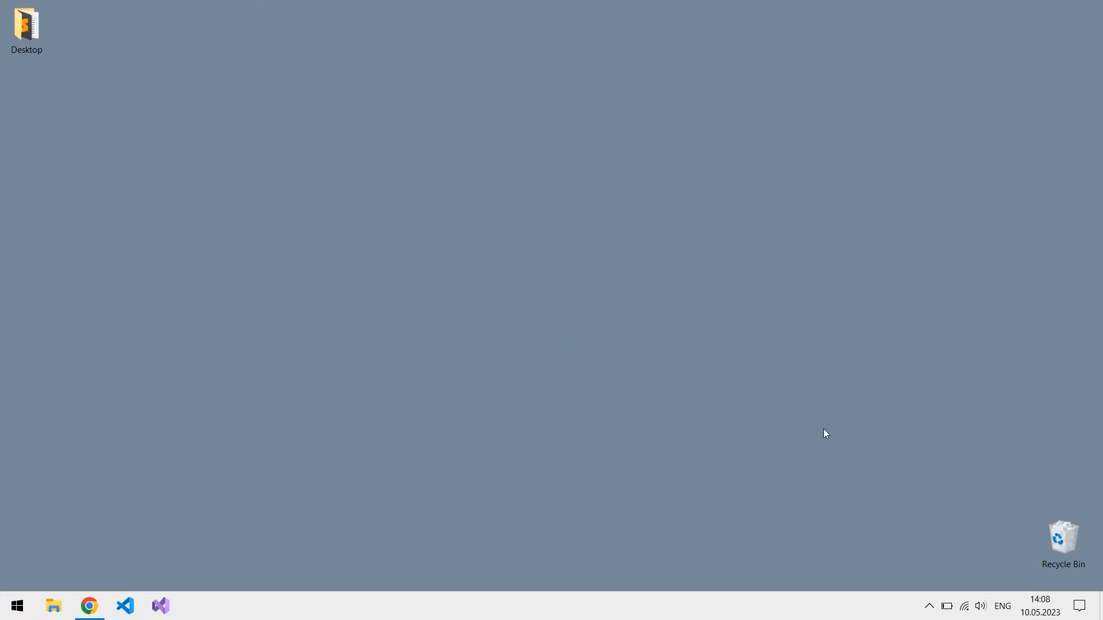
Bring up the classic Sound dialog from the system tray volume icon
right_click(978, 606)
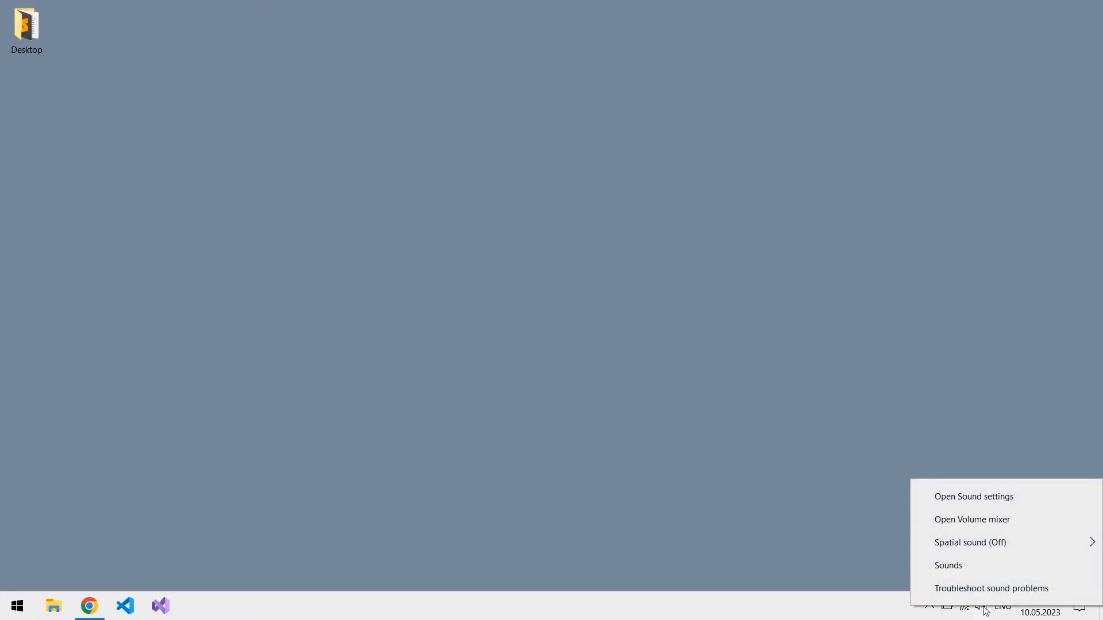
left_click(948, 566)
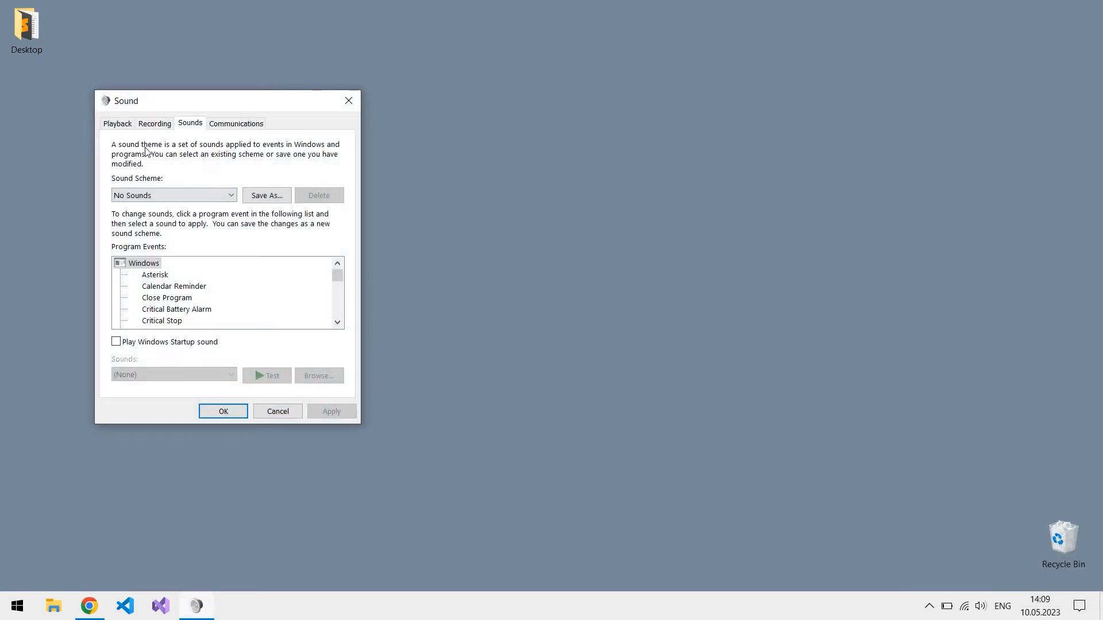
Review the playback devices, comparing AirPods Stereo and AirPods Hands-Free AG Audio
left_click(117, 123)
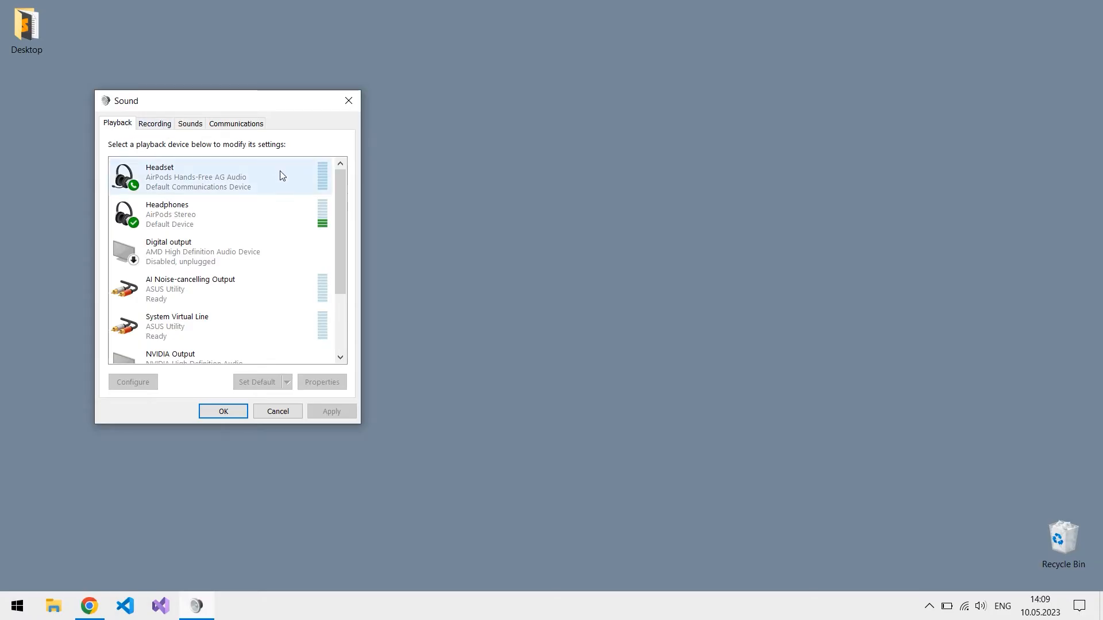
left_click(218, 213)
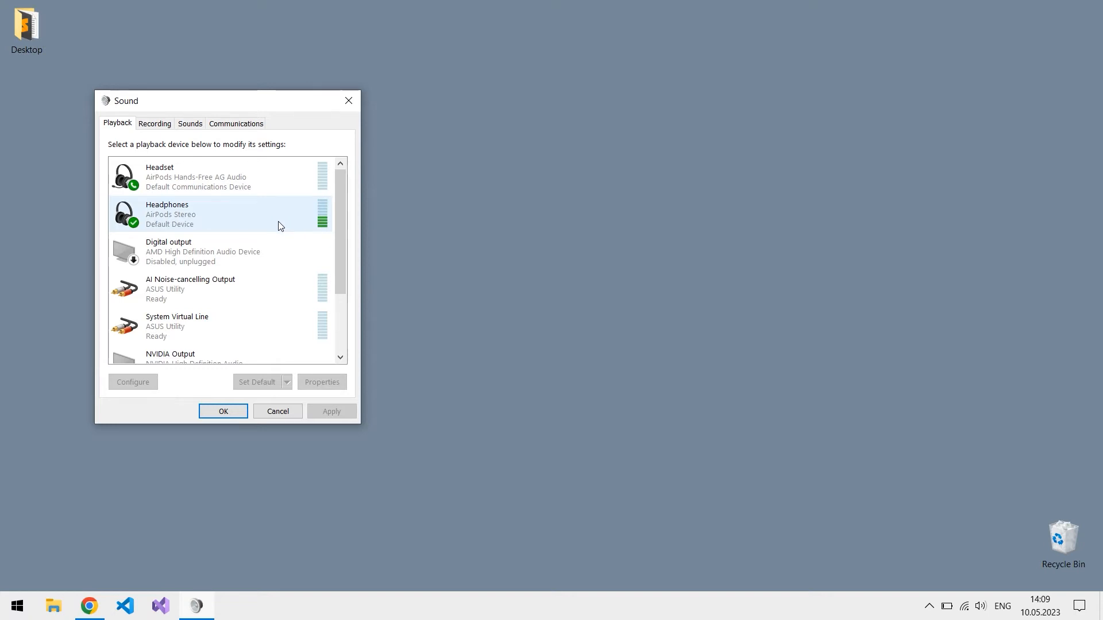
left_click(211, 177)
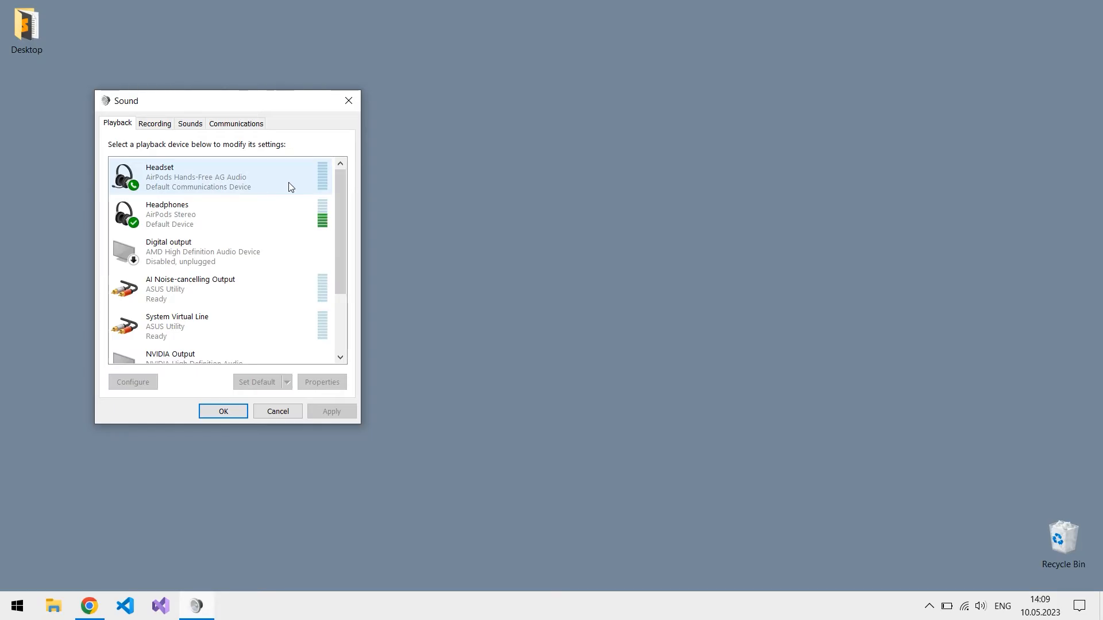
left_click(211, 213)
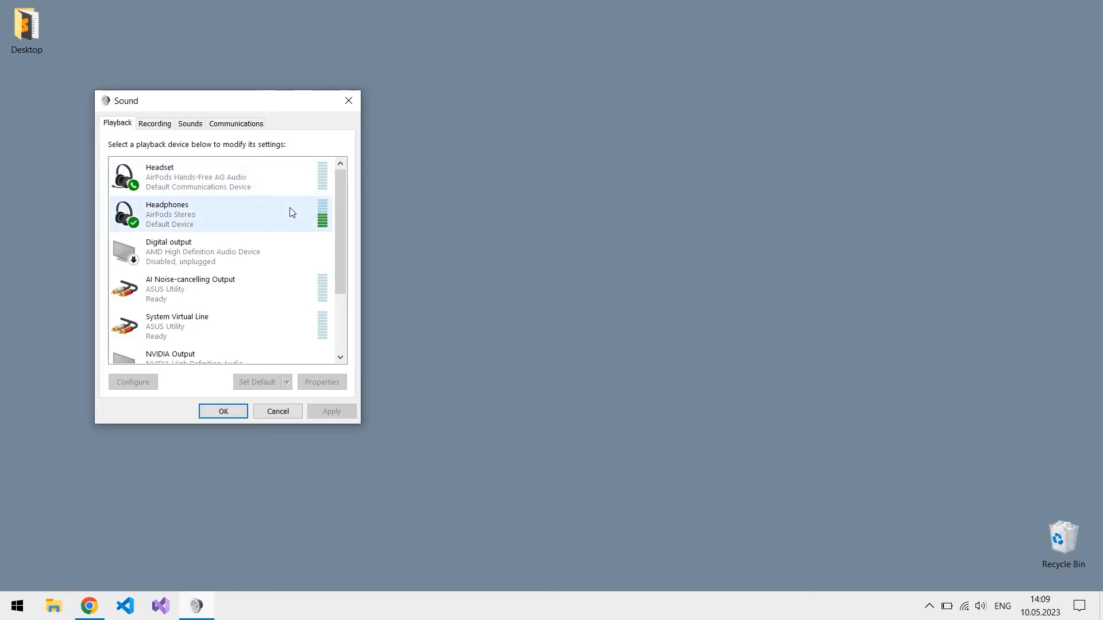
left_click(212, 176)
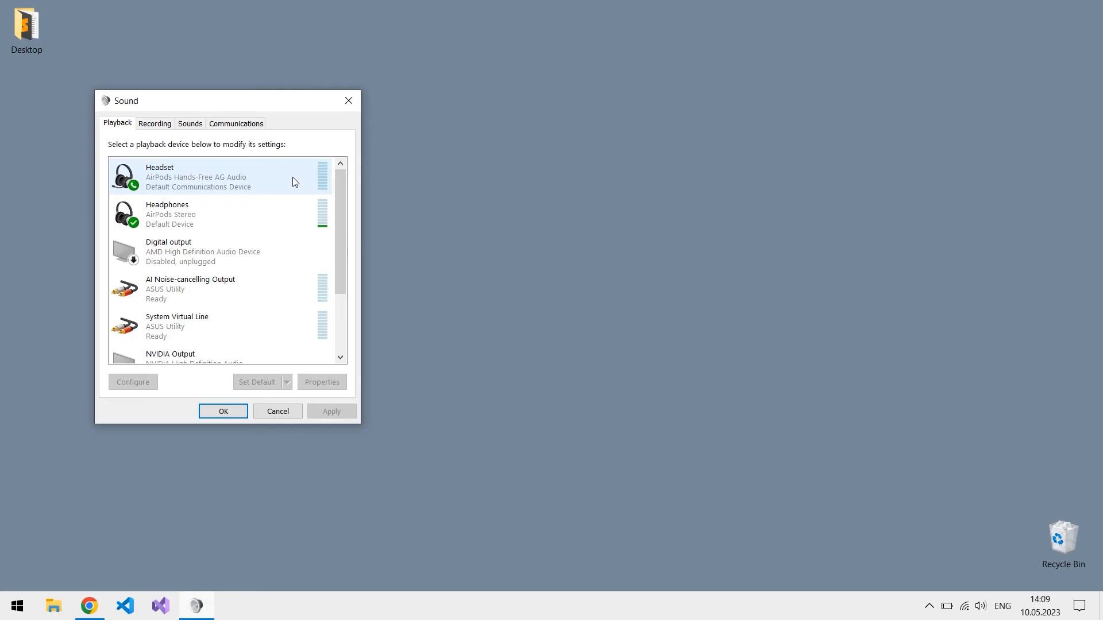
Make AirPods Hands-Free AG Audio the default playback device and disable AirPods Stereo
right_click(211, 176)
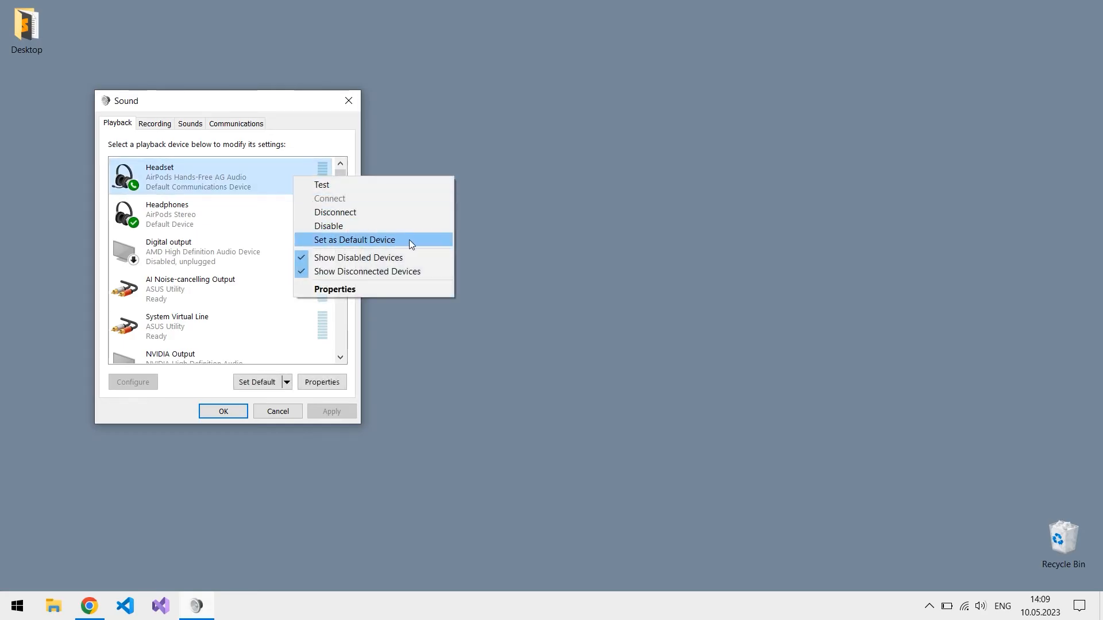
left_click(355, 240)
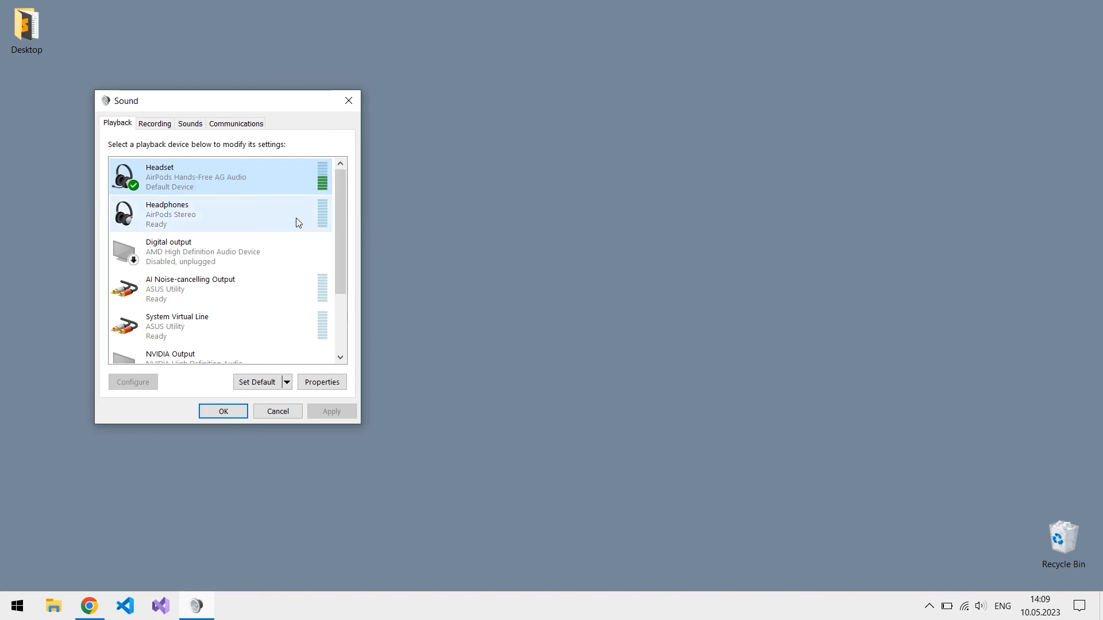
right_click(212, 213)
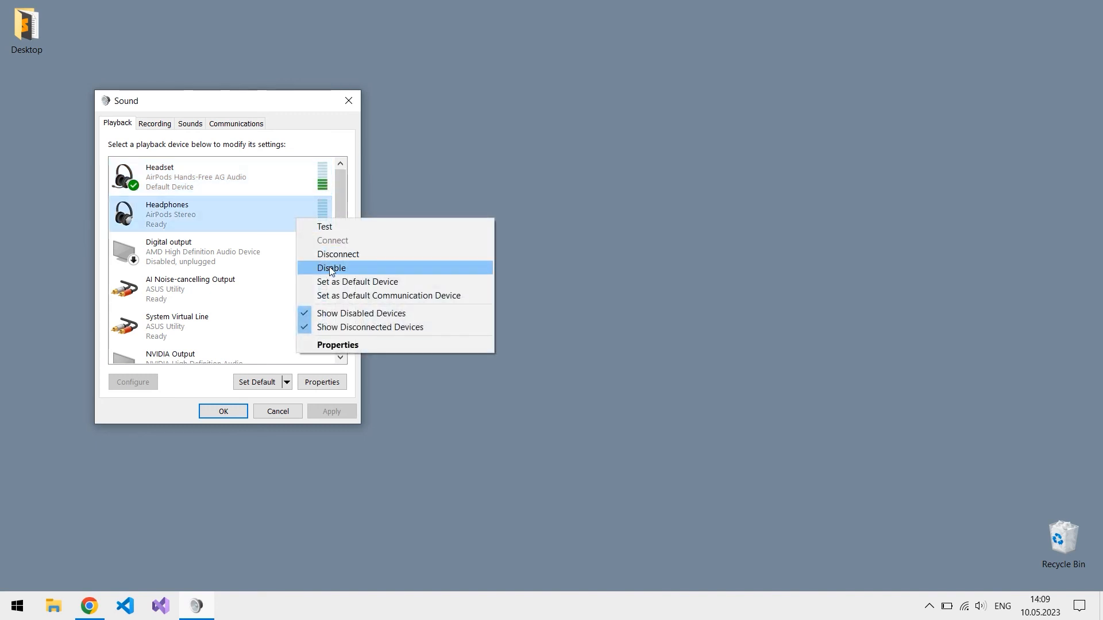
left_click(330, 267)
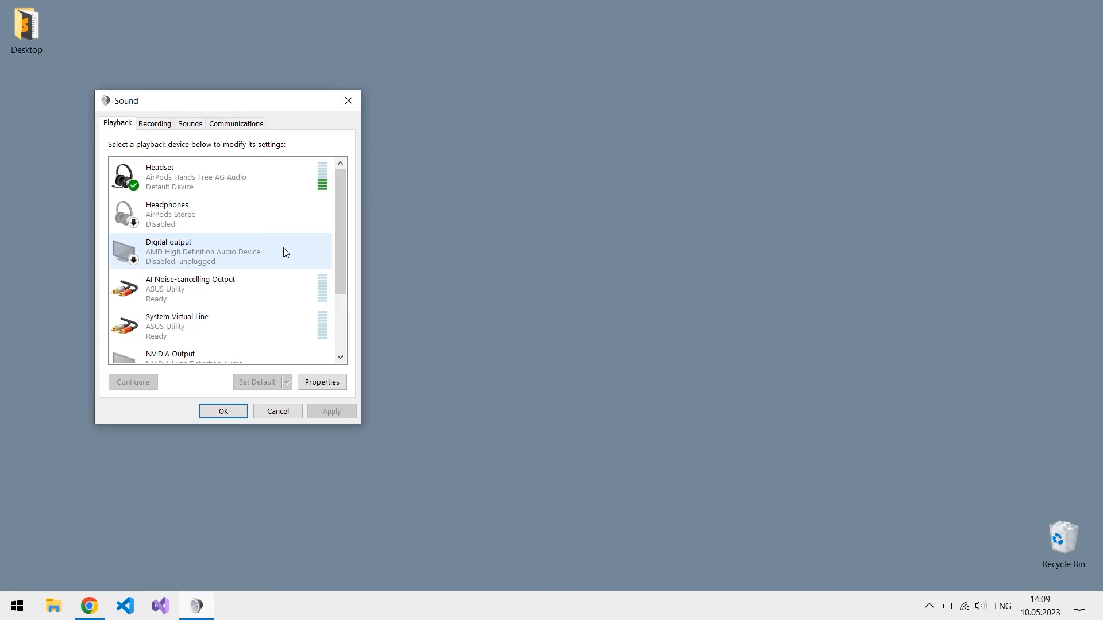
left_click(154, 123)
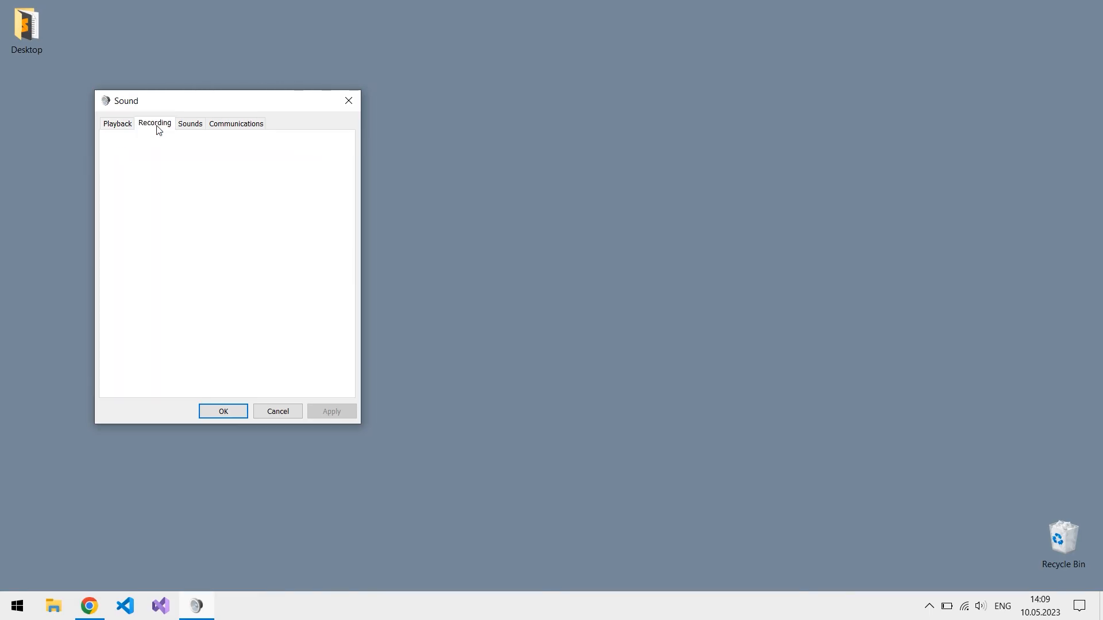
Check the AirPods Hands-Free AG Audio microphone and AI Noise-cancelling Input among recording devices
left_click(154, 123)
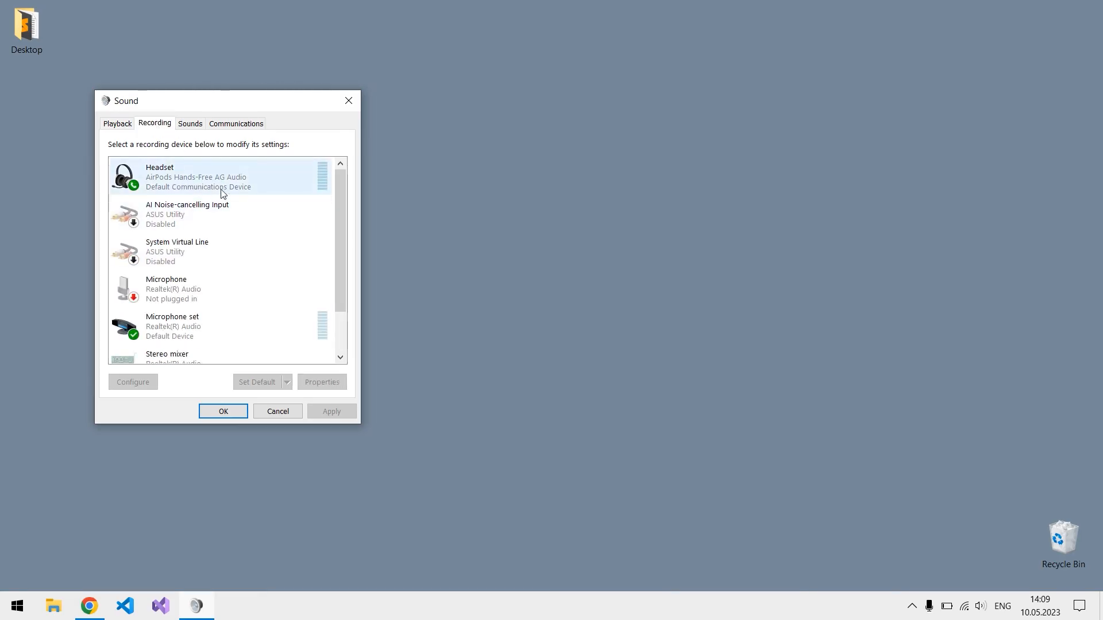
left_click(211, 213)
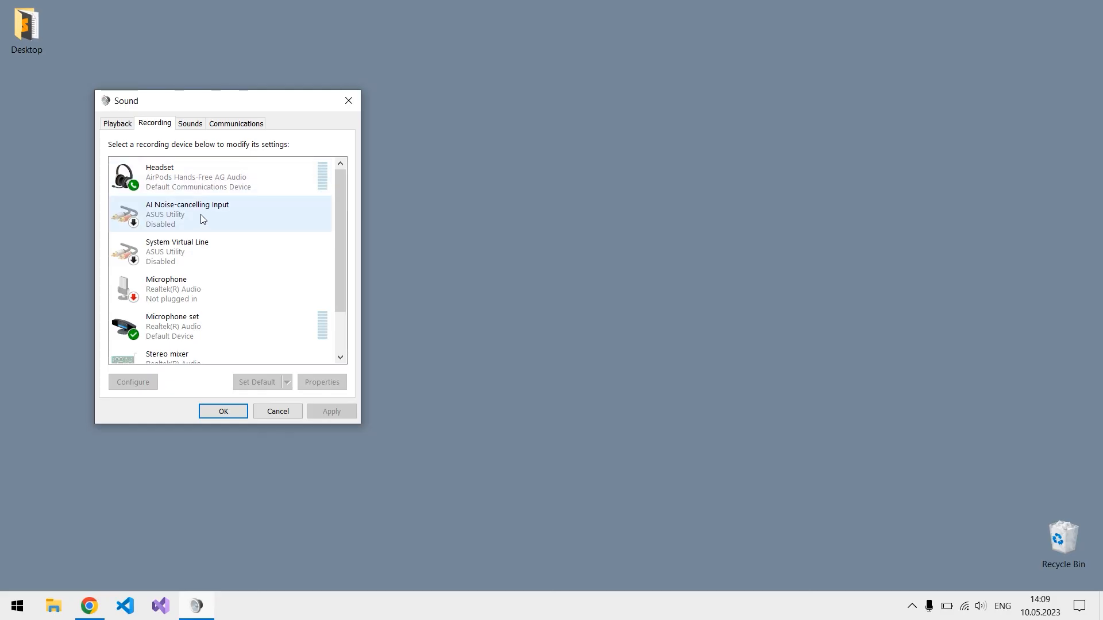
mouse_move(122, 128)
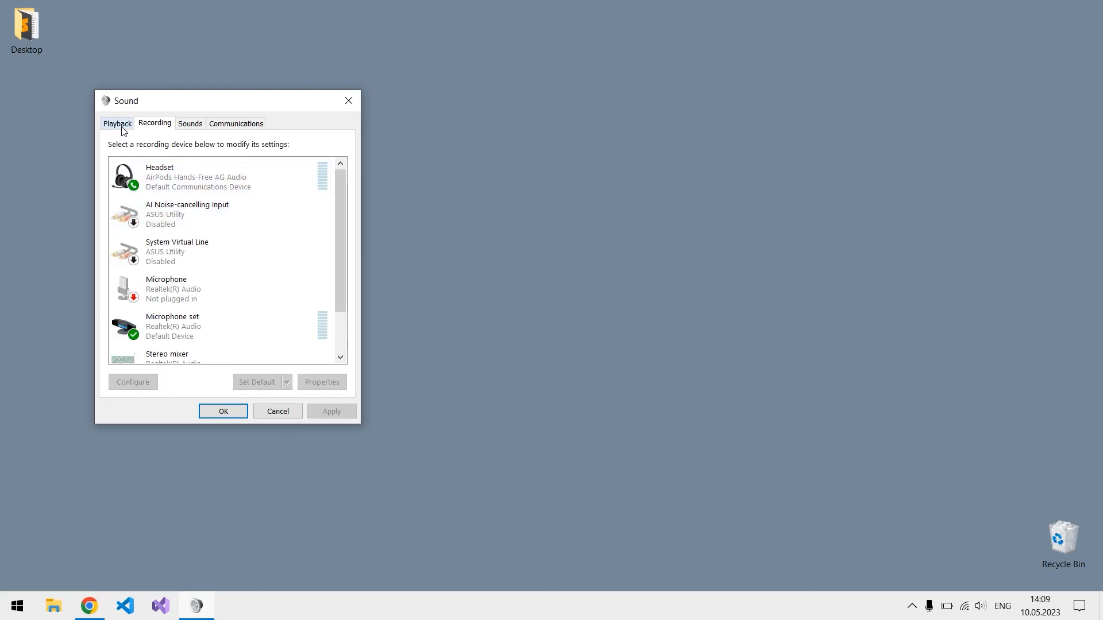